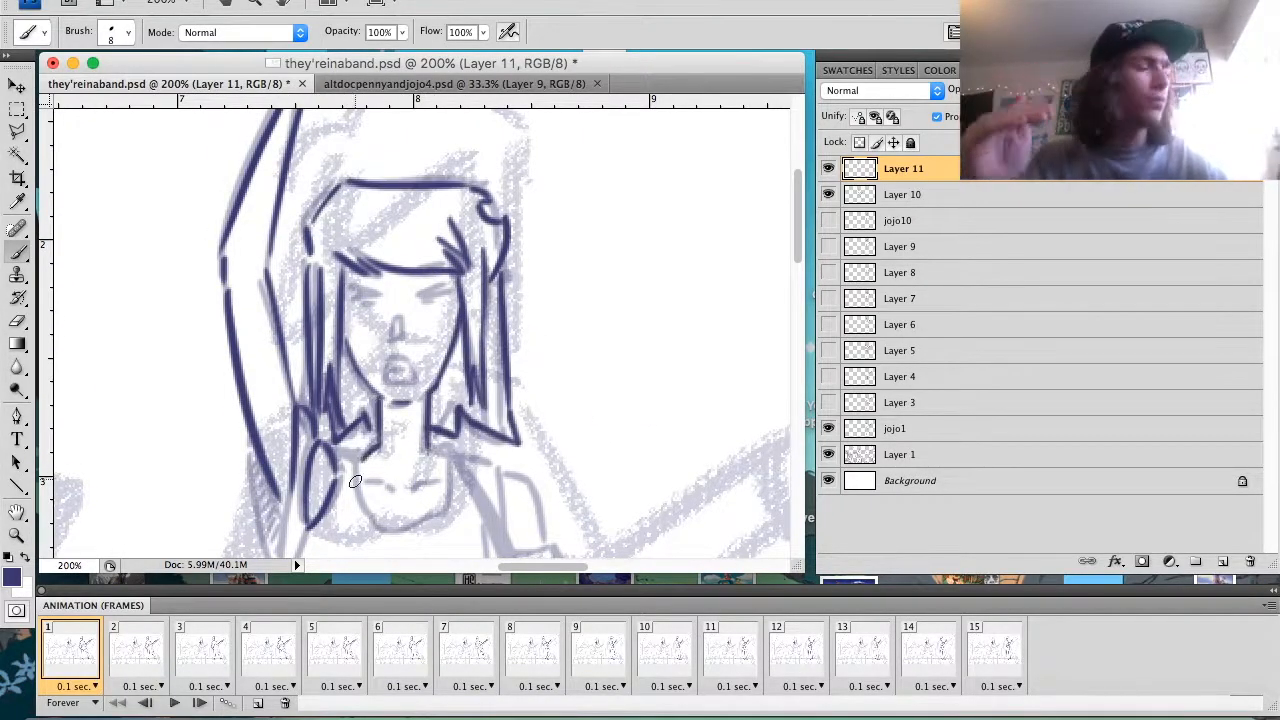
Step: Ink the keytar player and guitarist in dark lines over the light sketch at 200% zoom
{"action": "scroll", "scroll_direction": "down", "scroll_amount": 3}
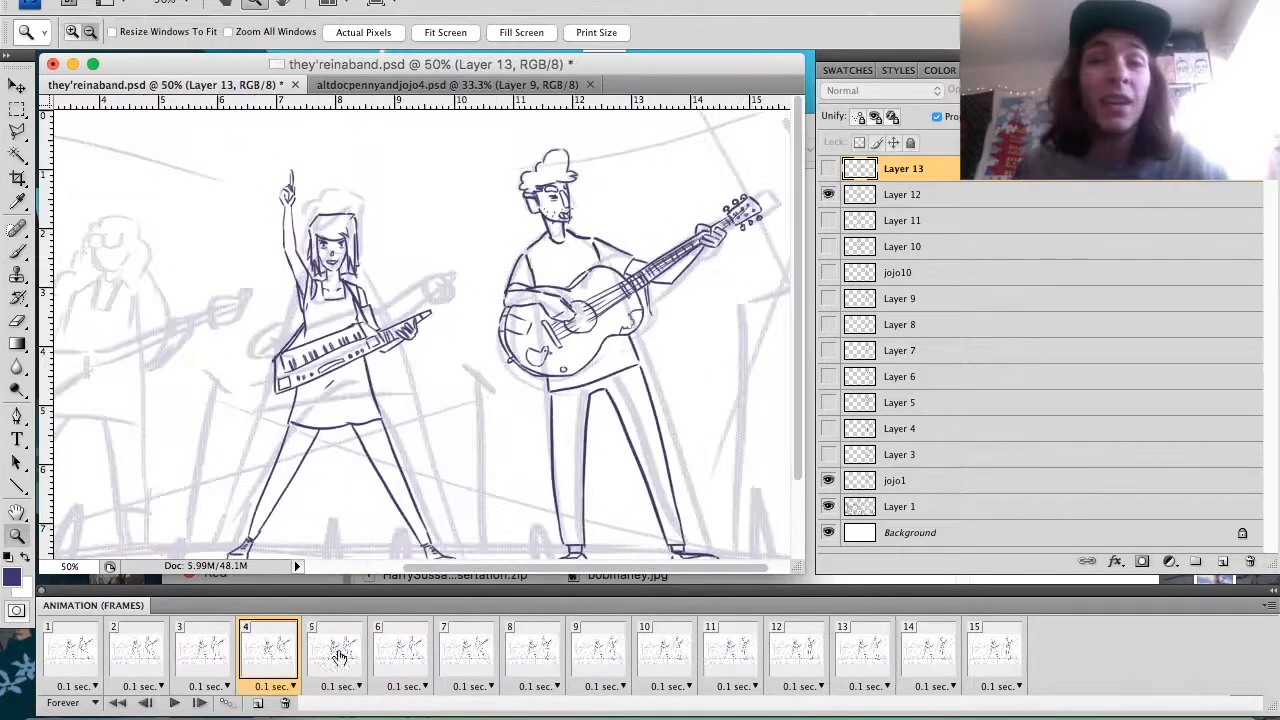
Step: Ink the keytar player on new layers across frames 6, 7 and 11
{"action": "left_click", "coordinate": [400, 650]}
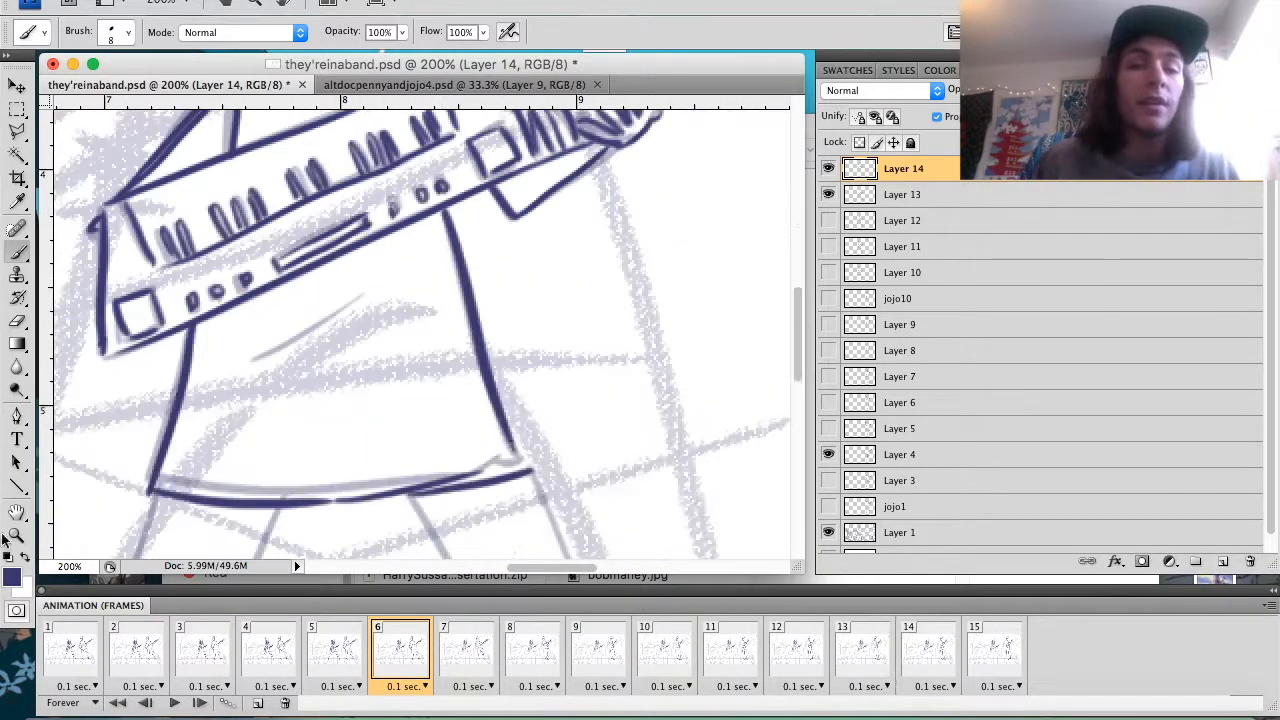
{"action": "left_click", "coordinate": [728, 650]}
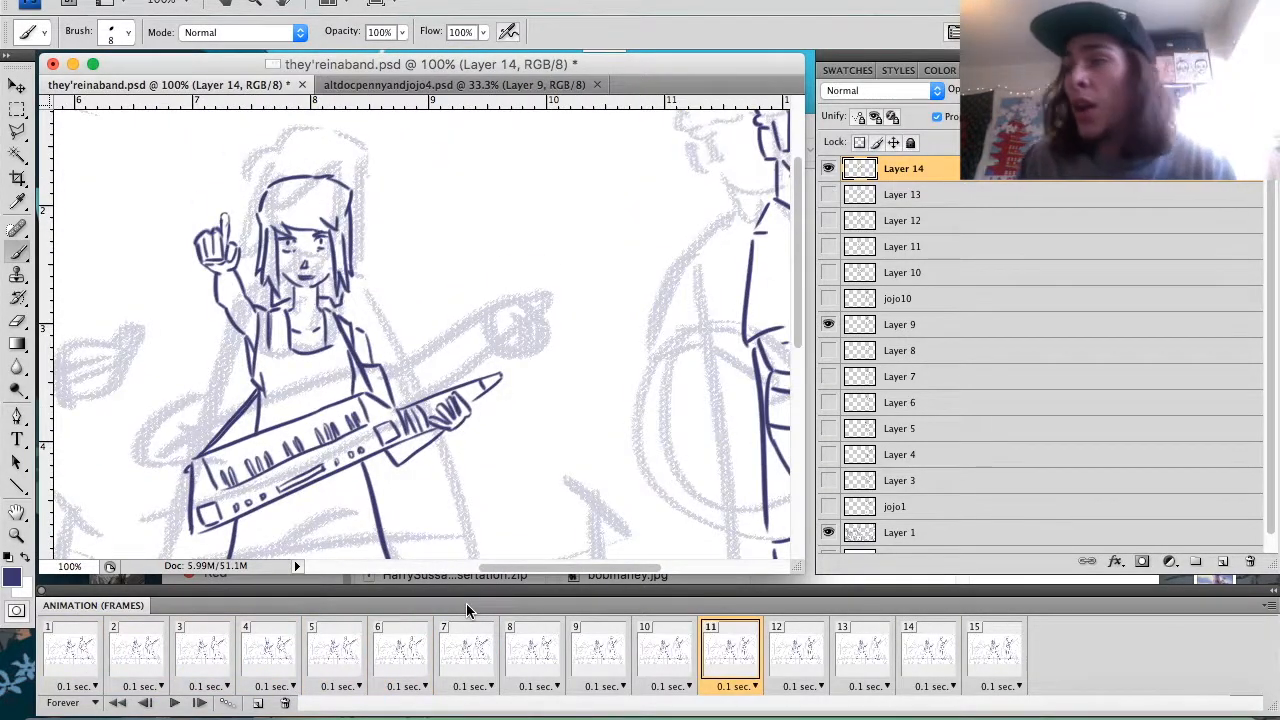
{"action": "left_click", "coordinate": [400, 650]}
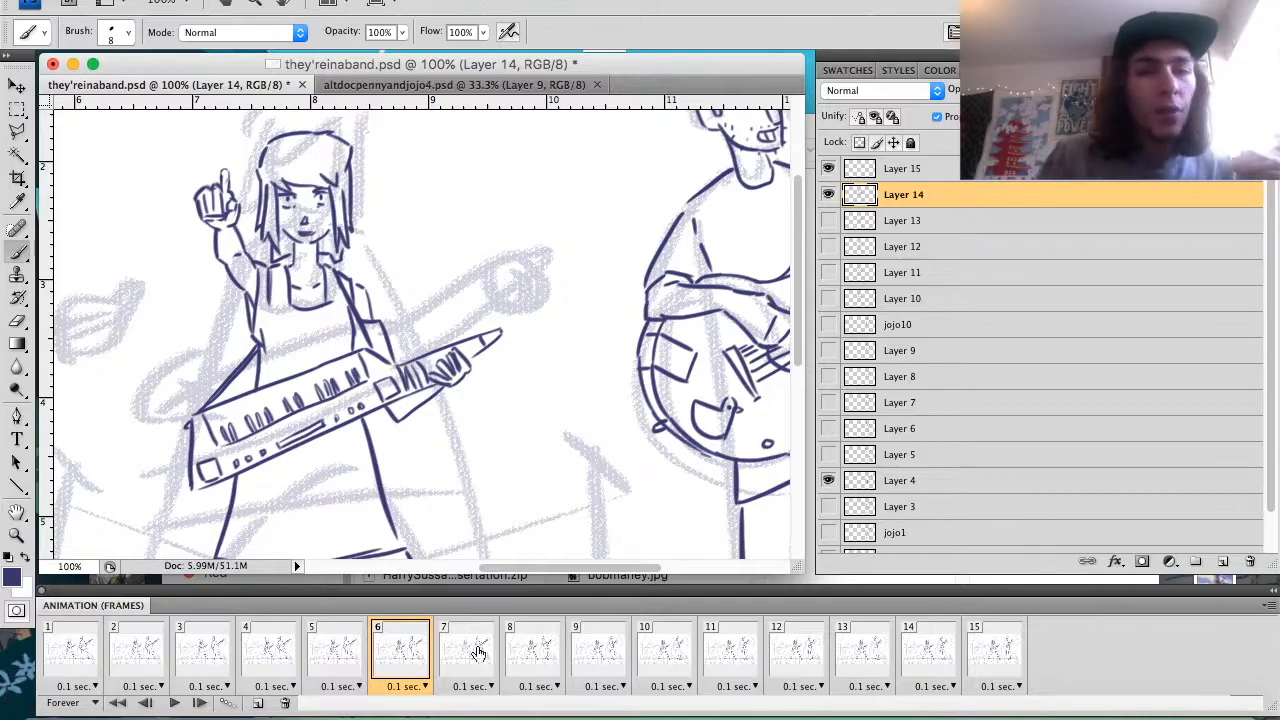
{"action": "left_click", "coordinate": [464, 650]}
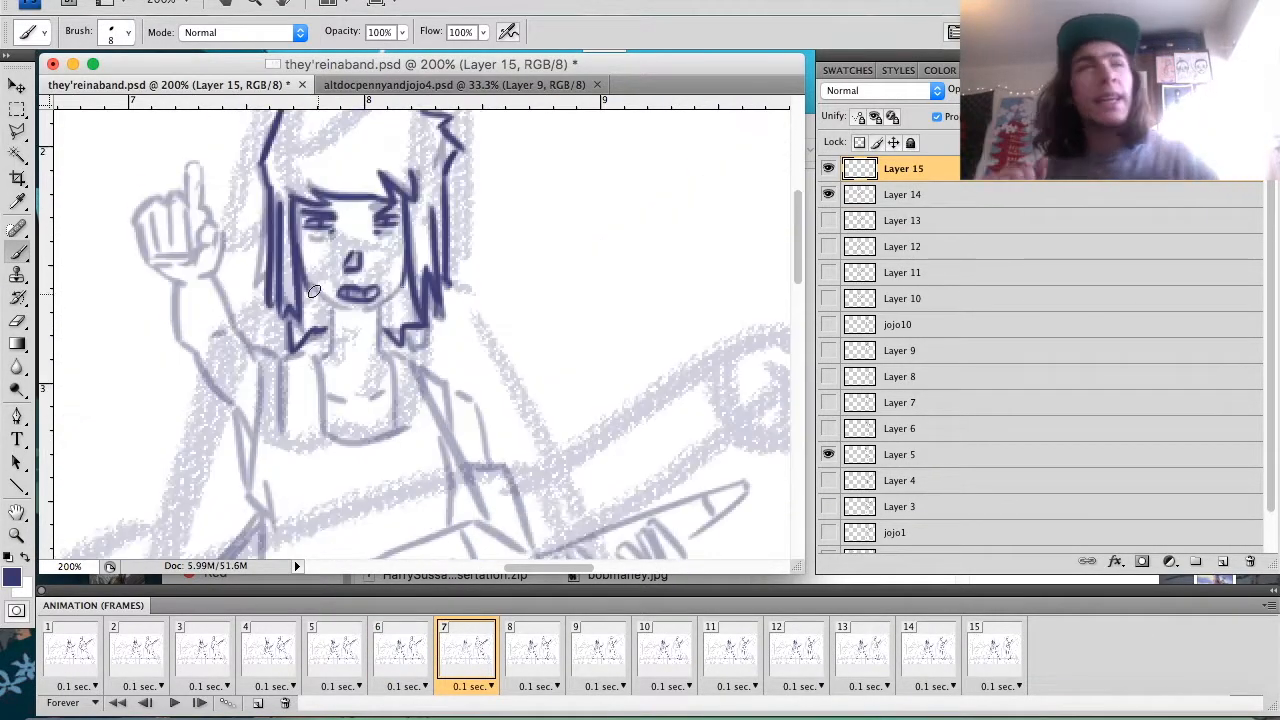
Step: Continue inking the keytar player on new layers through frame 12
{"action": "scroll", "scroll_direction": "down", "scroll_amount": 3}
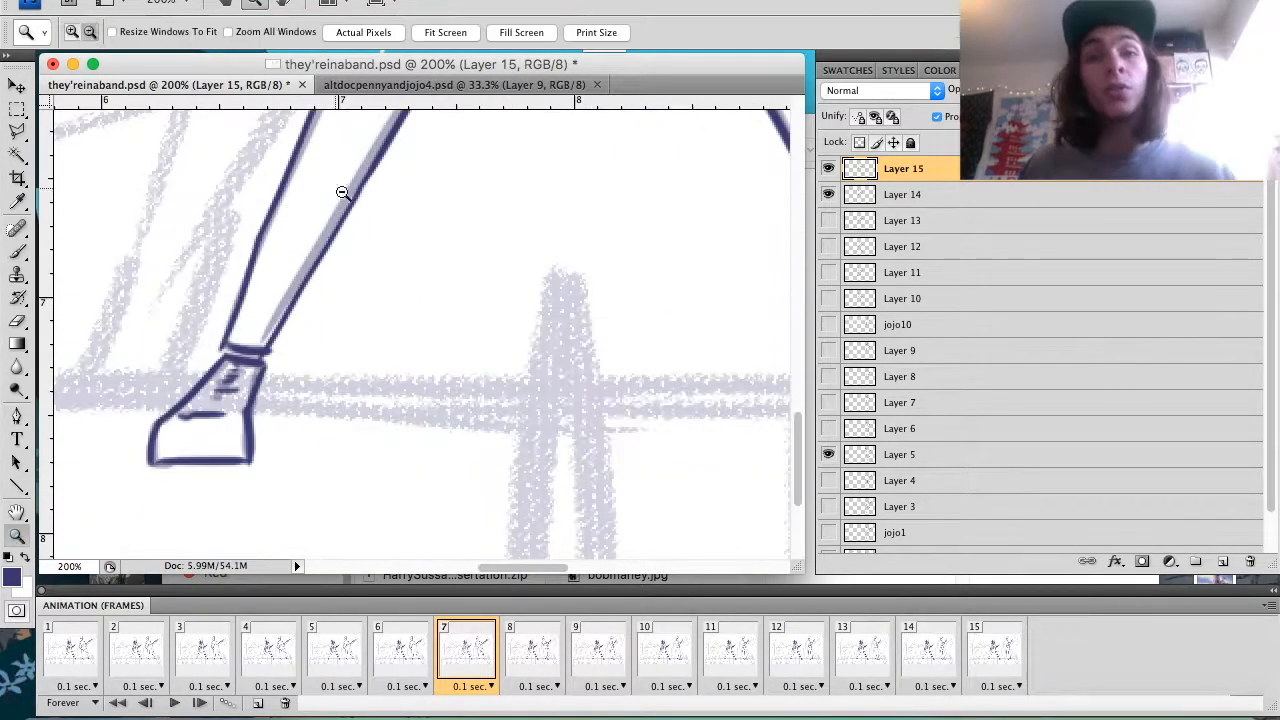
{"action": "left_click", "coordinate": [532, 650]}
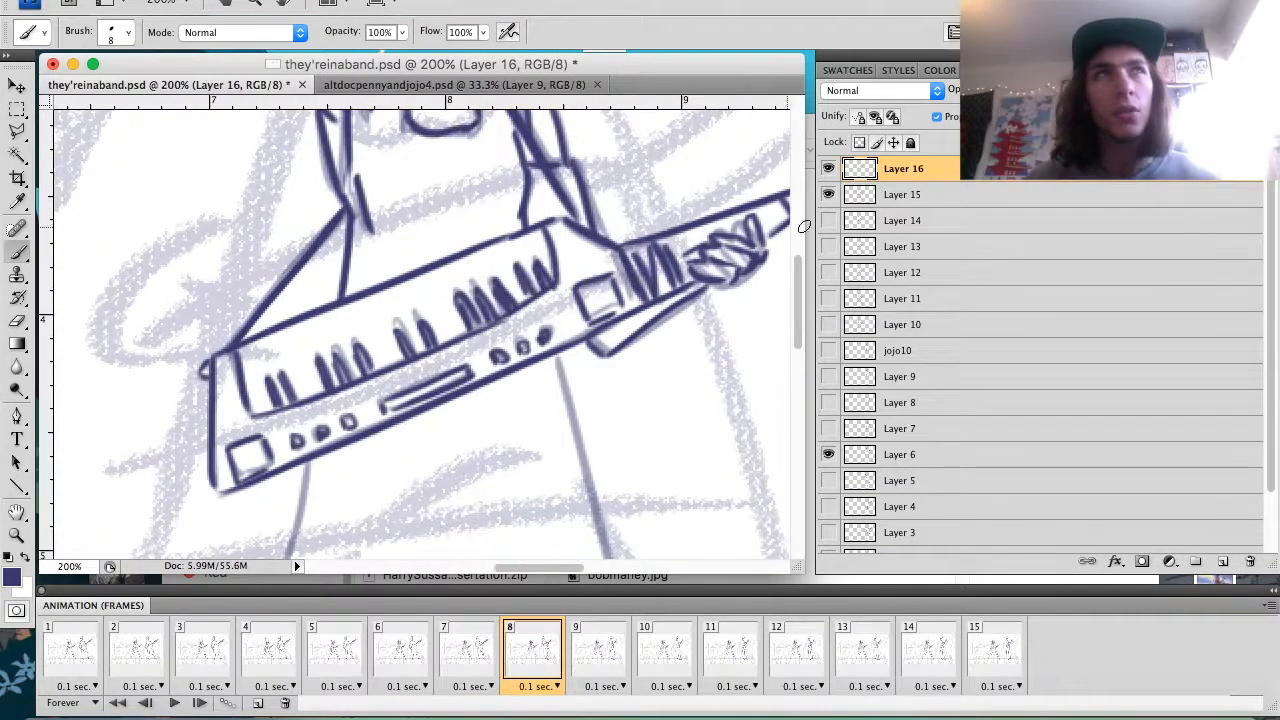
{"action": "left_click", "coordinate": [776, 650]}
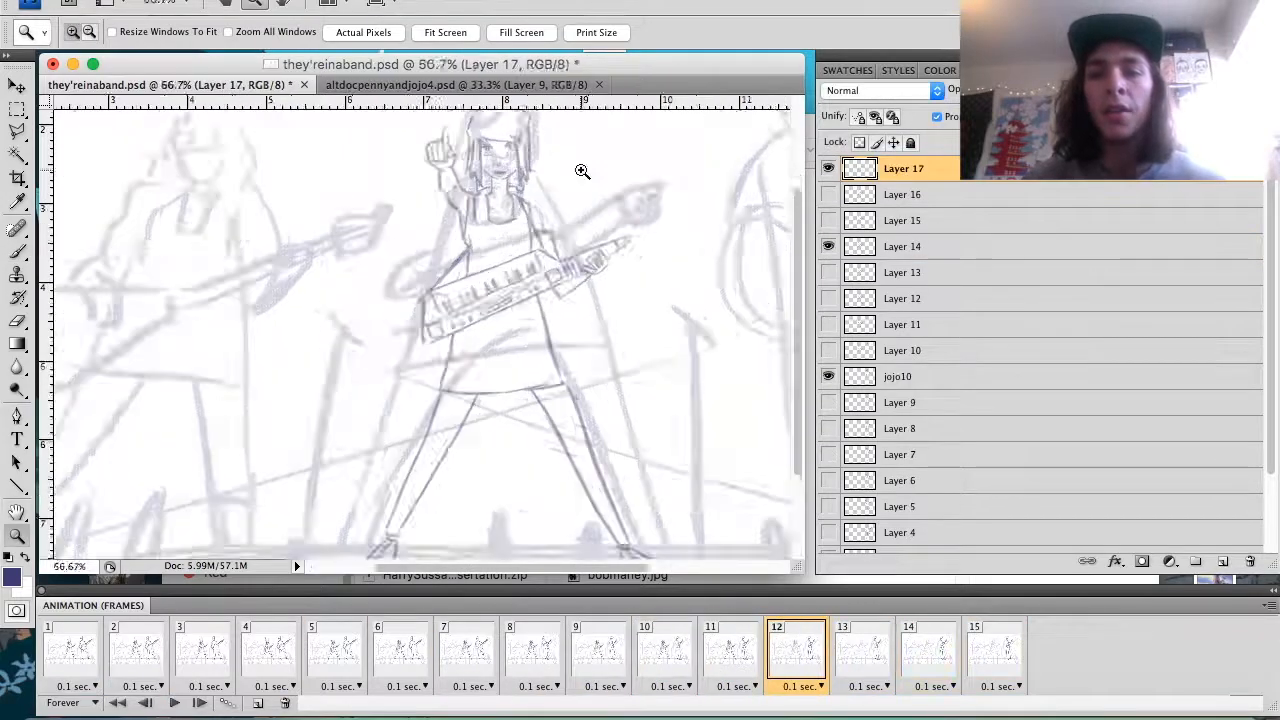
Step: Finish the keytar player's last frames, then ink the curly-haired bassist in frame 1
{"action": "left_click", "coordinate": [72, 32]}
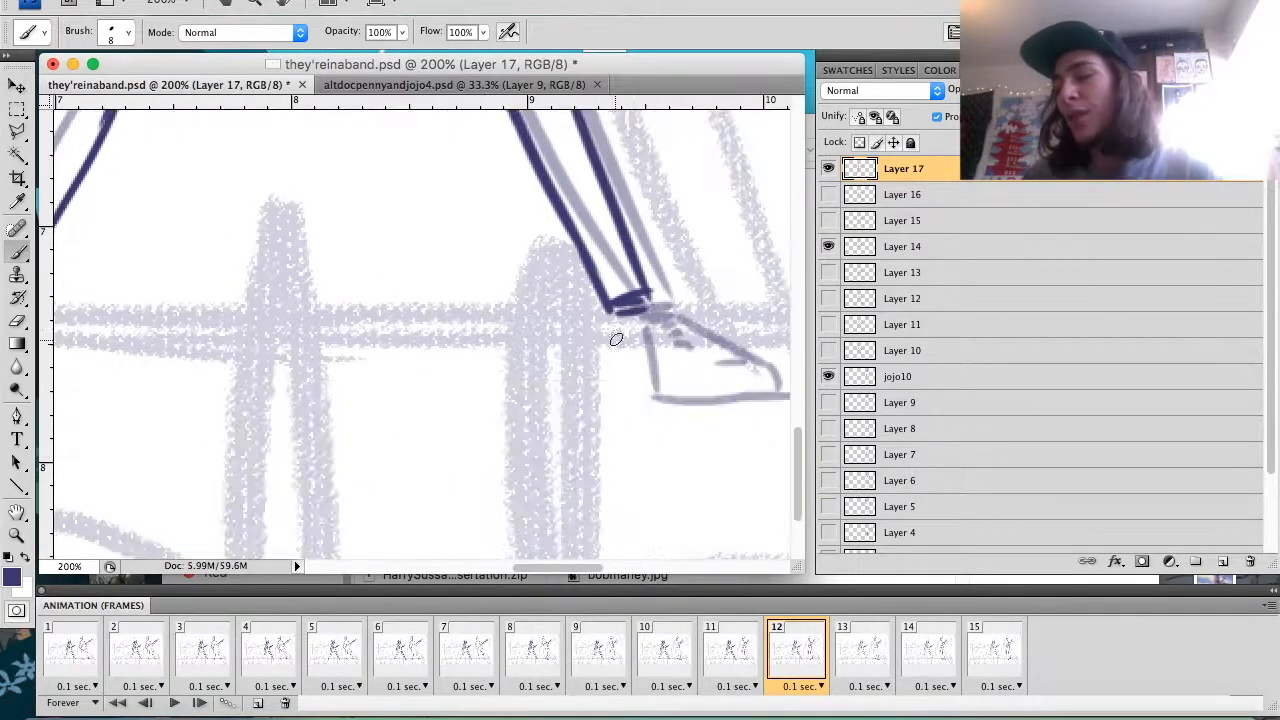
{"action": "left_click", "coordinate": [860, 650]}
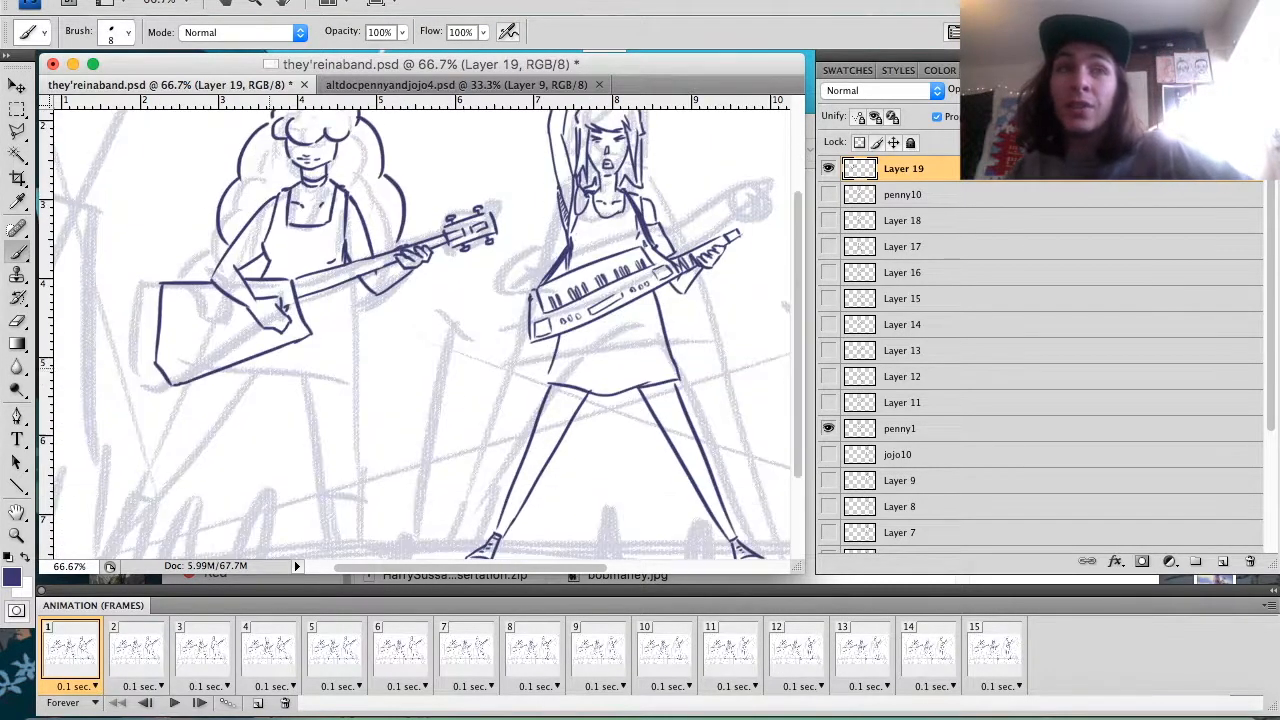
Step: Ink the bassist on new layers in frames 2 and 3
{"action": "scroll", "scroll_direction": "down", "scroll_amount": 3}
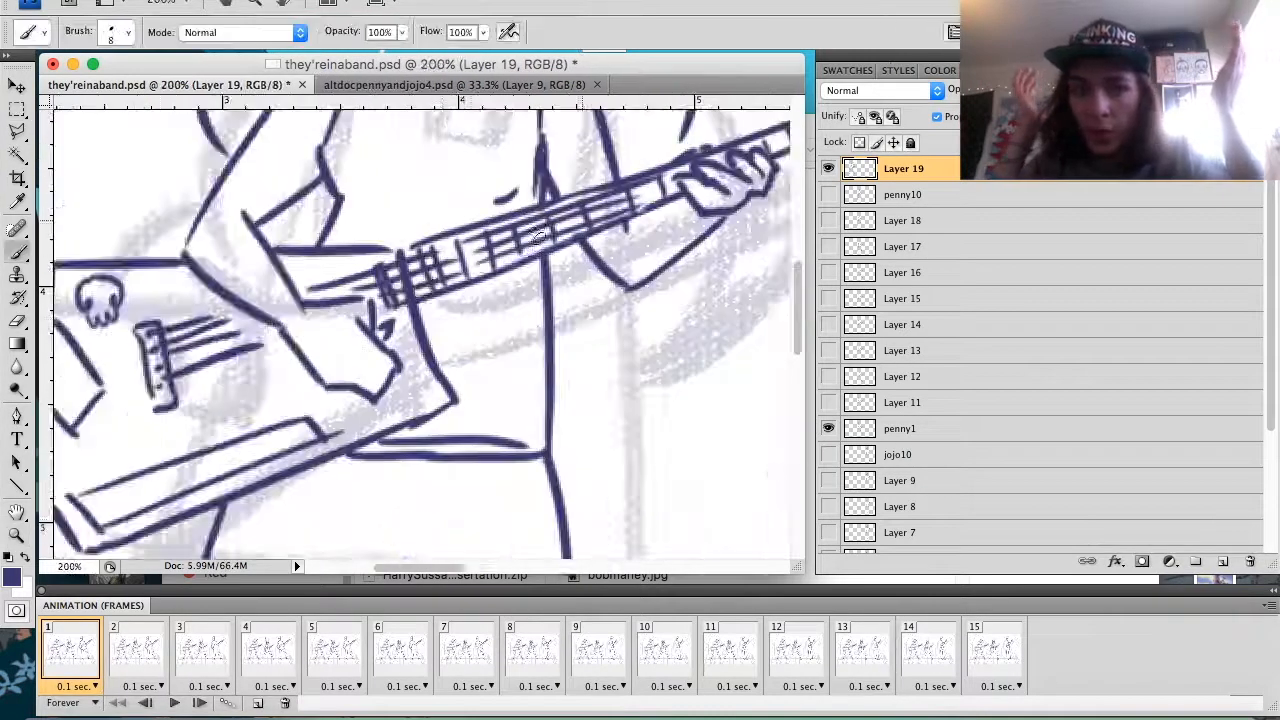
{"action": "left_click", "coordinate": [136, 650]}
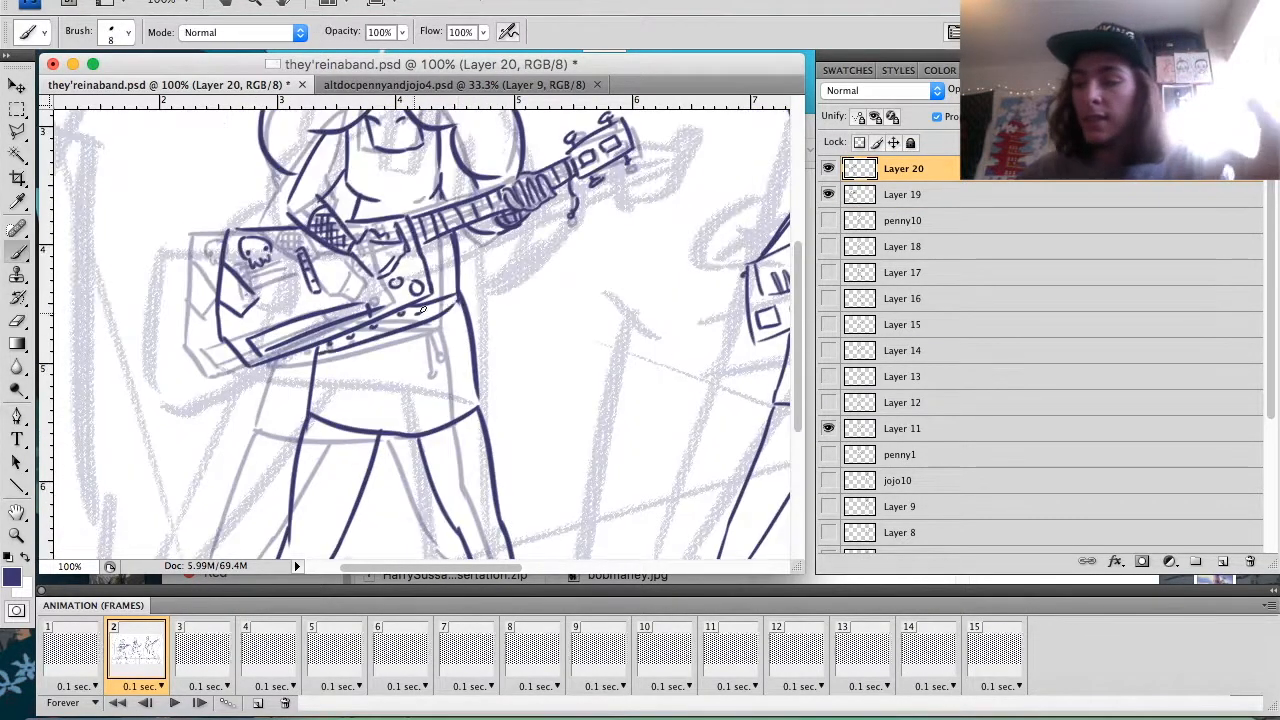
{"action": "left_click", "coordinate": [202, 650]}
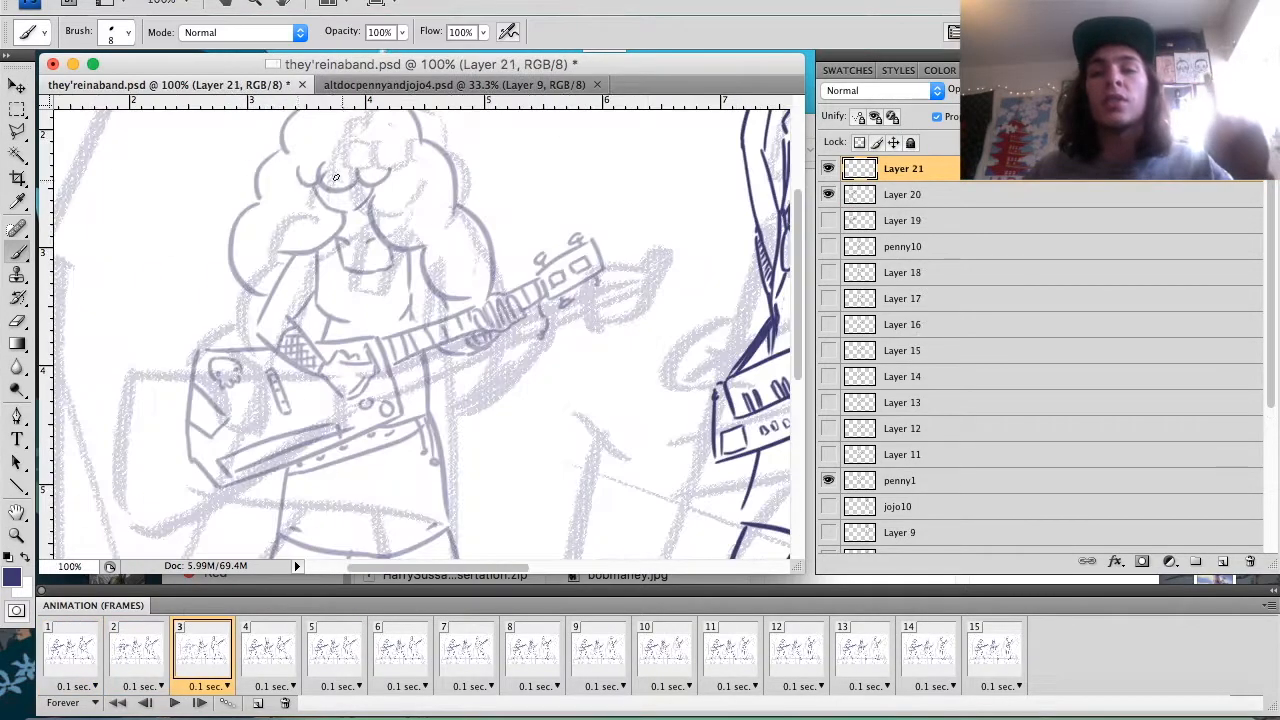
{"action": "scroll", "scroll_direction": "down", "scroll_amount": 3}
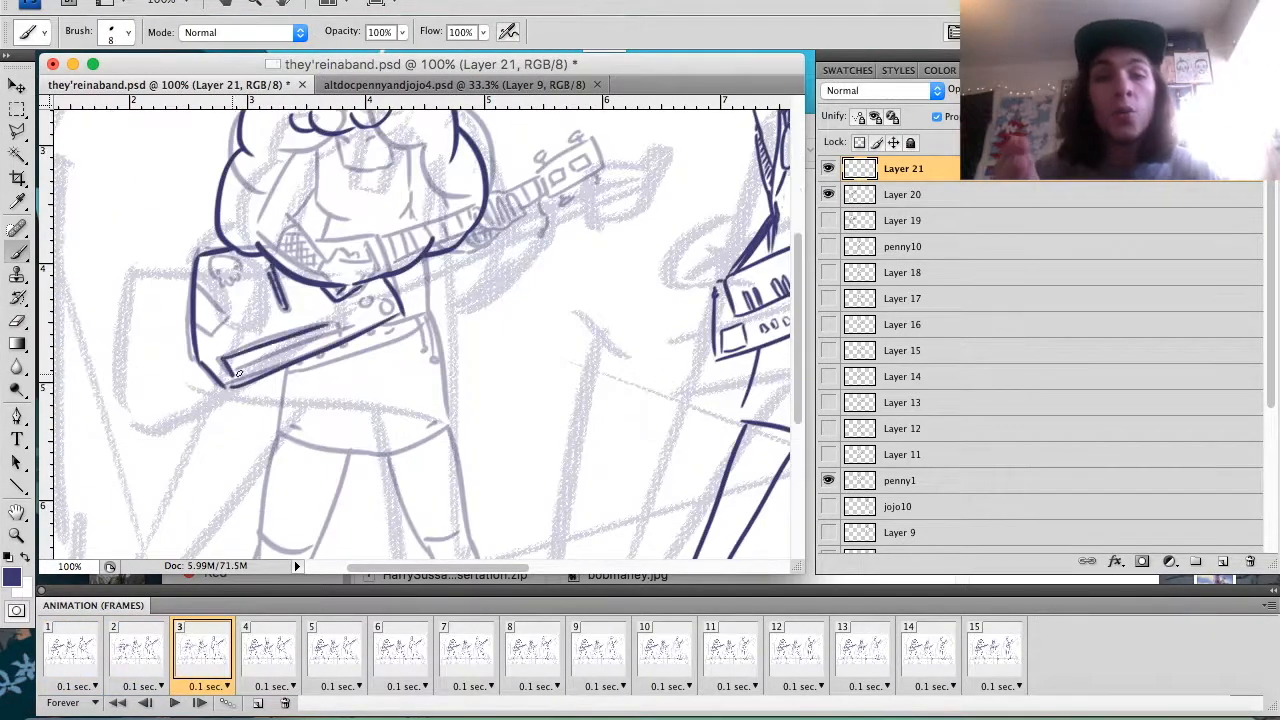
{"action": "scroll", "scroll_direction": "down", "scroll_amount": 3}
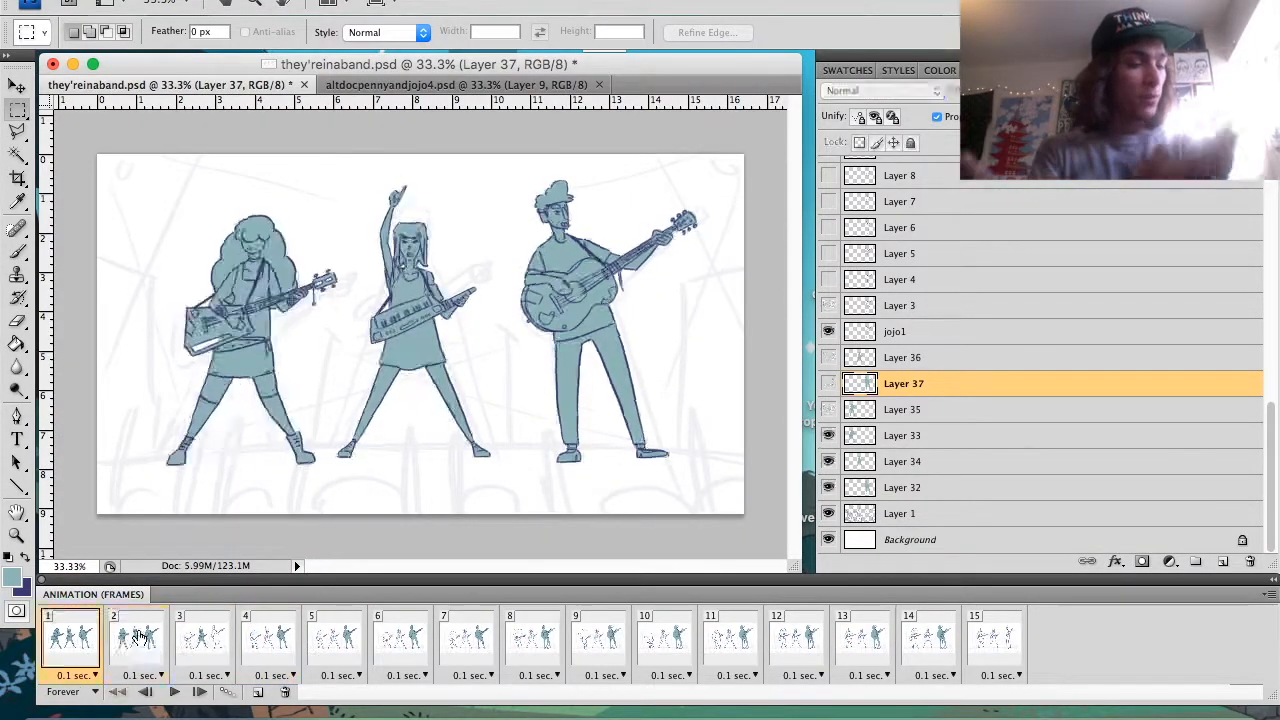
Step: Fill all three musicians with flat teal in frames 1–2 and partly in frame 3
{"action": "left_click", "coordinate": [138, 640]}
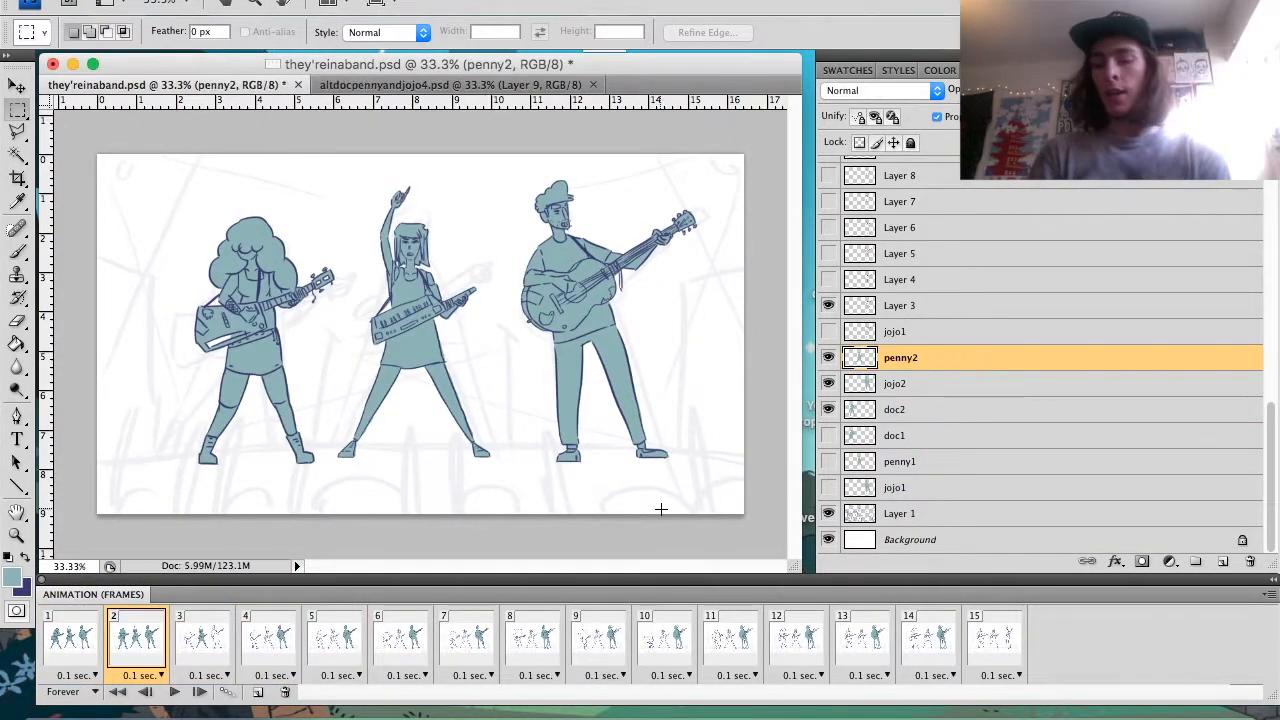
{"action": "left_click", "coordinate": [202, 640]}
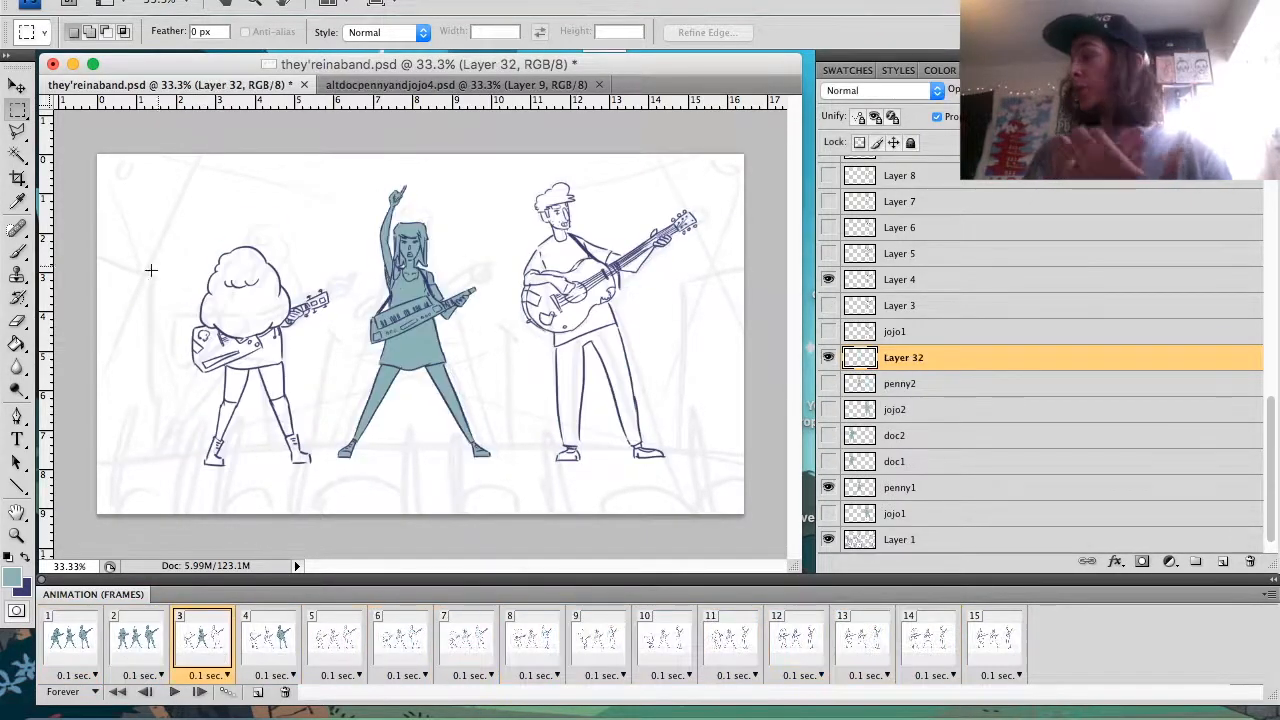